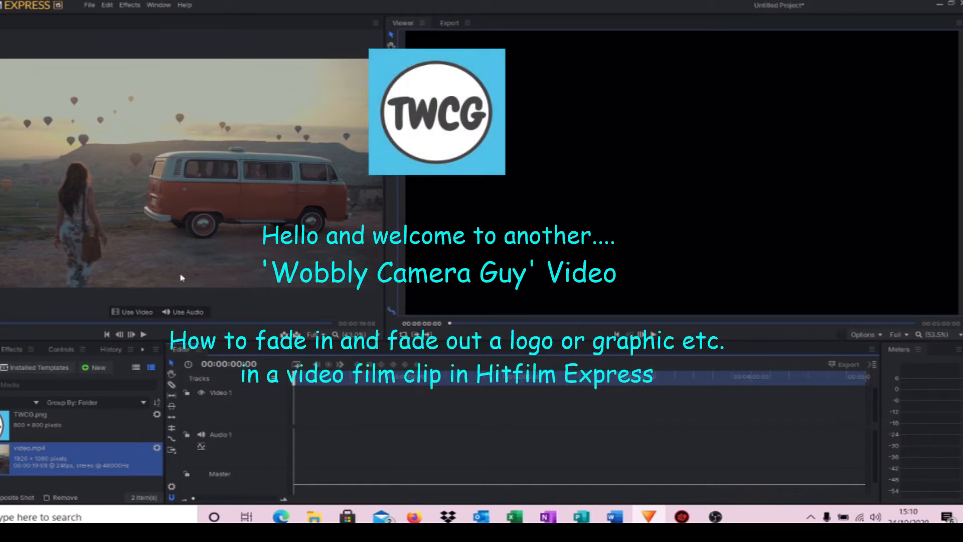
pyautogui.moveTo(257, 152)
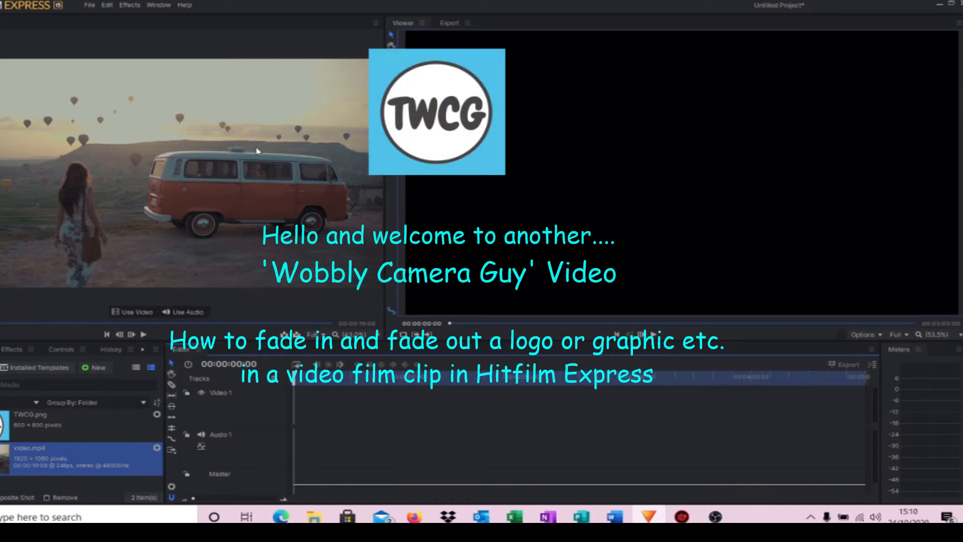
pyautogui.moveTo(263, 181)
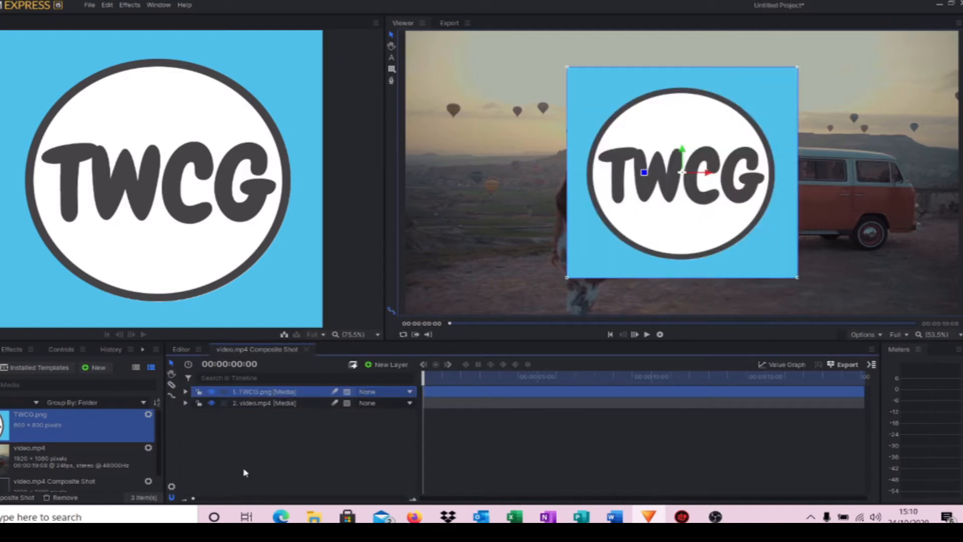
pyautogui.moveTo(710, 186)
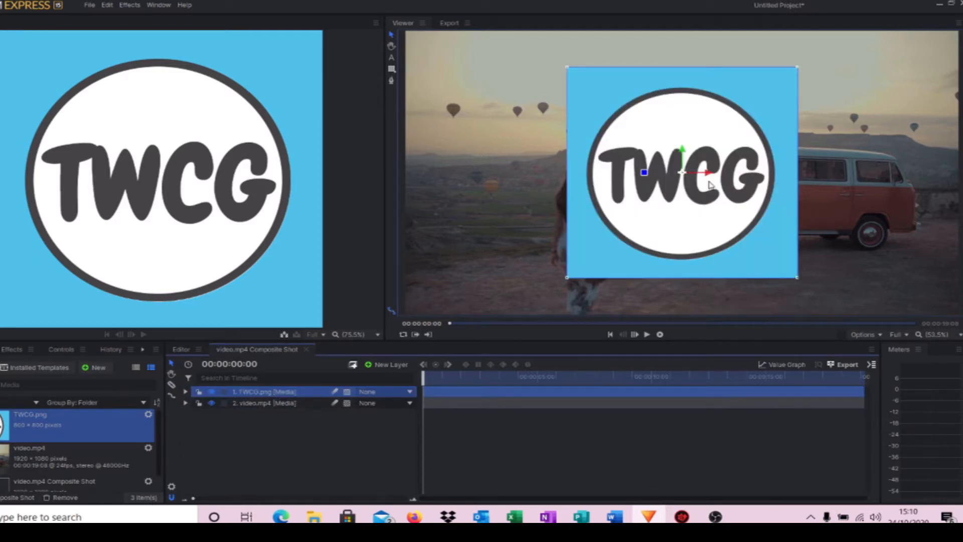
# Step: Scale the TWCG logo down and drag it into the top-left corner of the frame
pyautogui.moveTo(680, 172); pyautogui.dragTo(584, 151)
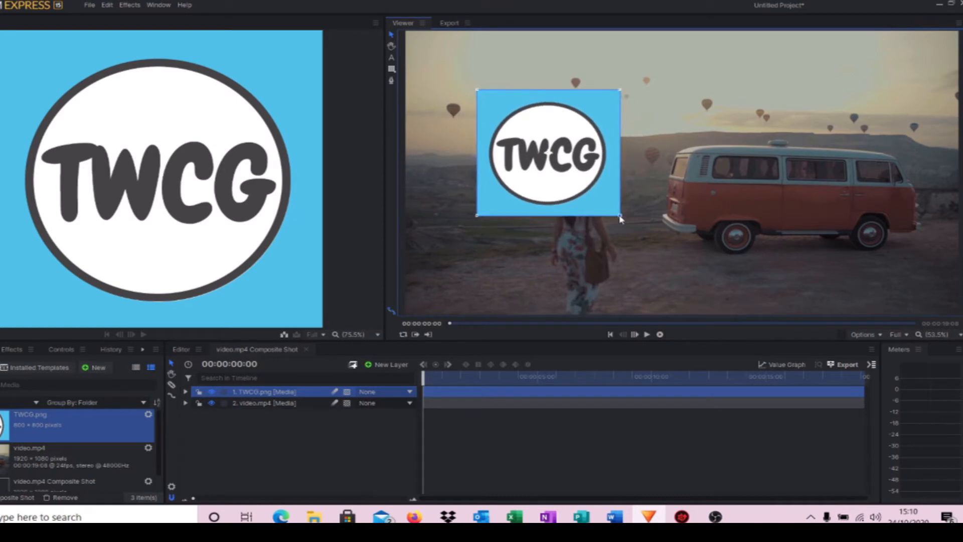
pyautogui.moveTo(620, 217); pyautogui.dragTo(489, 107)
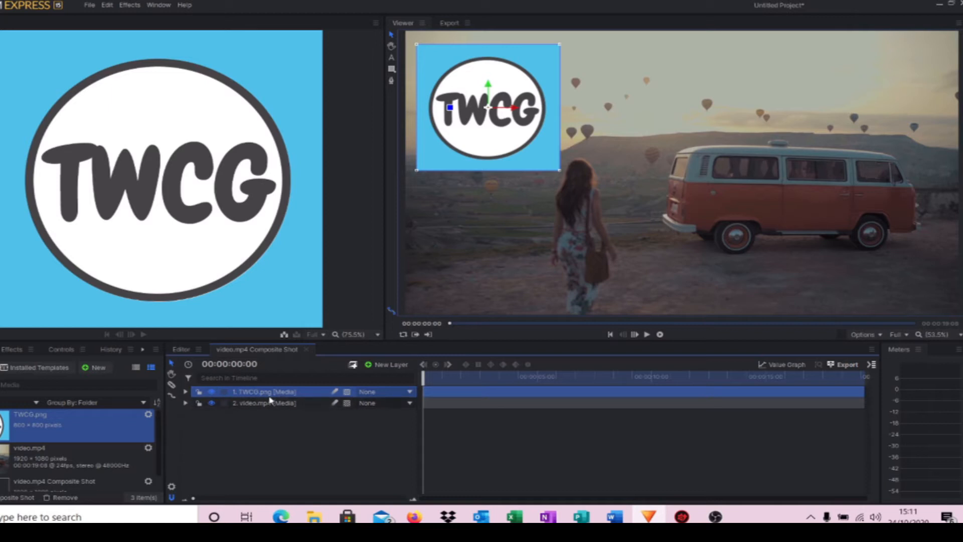
# Step: Expand the TWCG.png layer and its Transform group to reveal the Opacity property
pyautogui.click(187, 391)
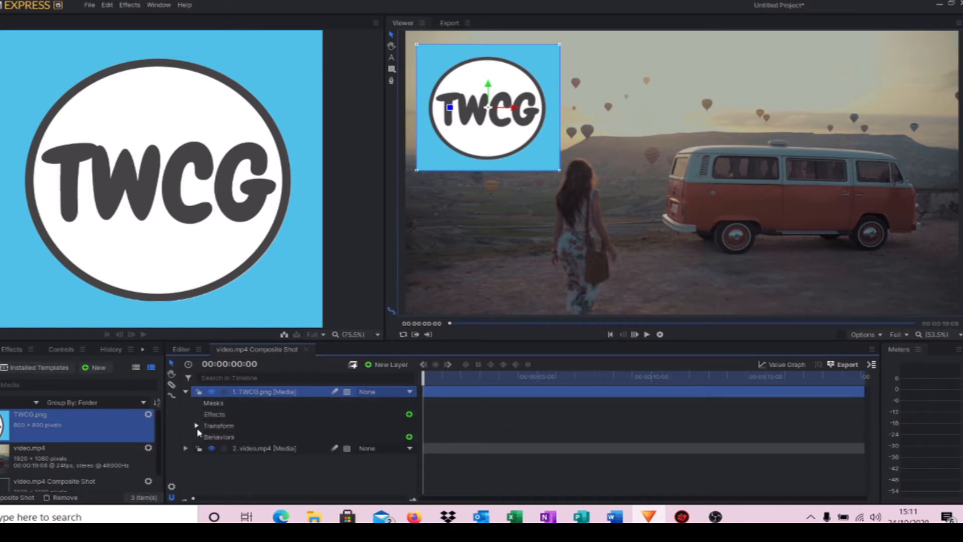
pyautogui.click(196, 425)
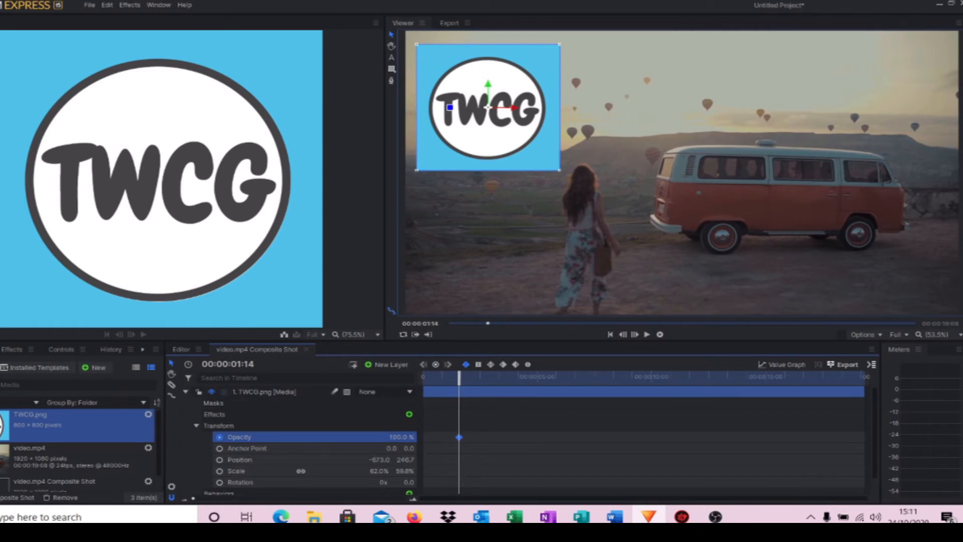
# Step: Enter 77.0 in the value field for the logo layer
pyautogui.write('77.0')
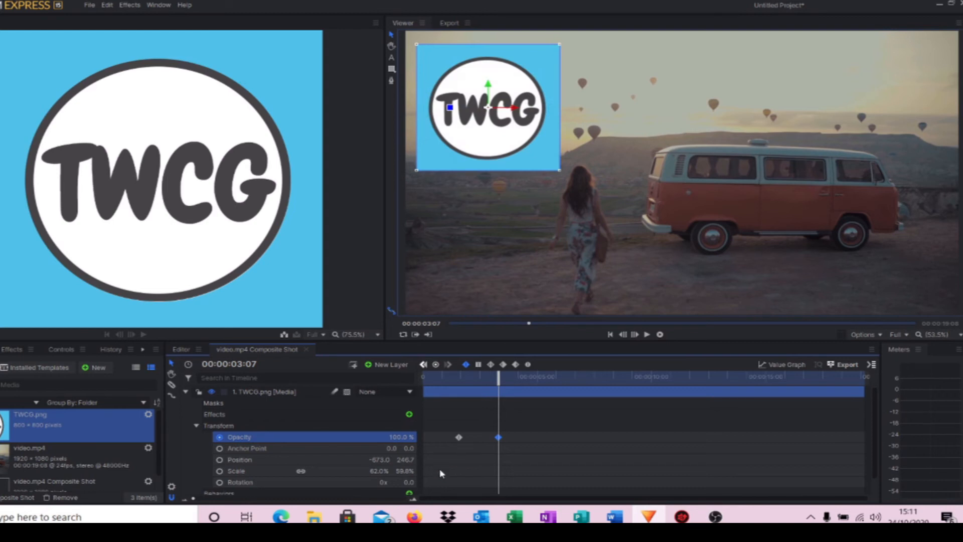
pyautogui.moveTo(530, 385)
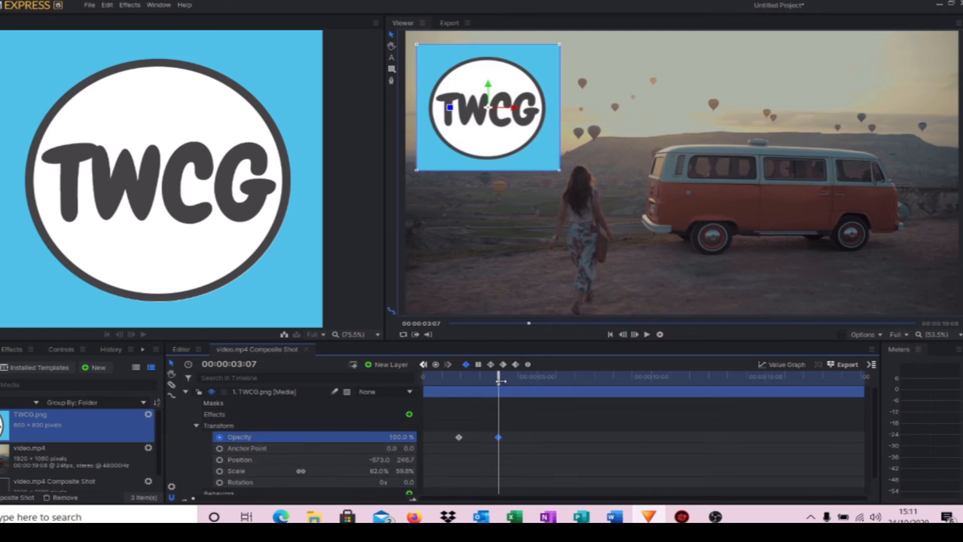
# Step: Keyframe Opacity at 5:06 and at 7:09 set to 0%, then return to the start
pyautogui.moveTo(497, 376); pyautogui.dragTo(544, 376)
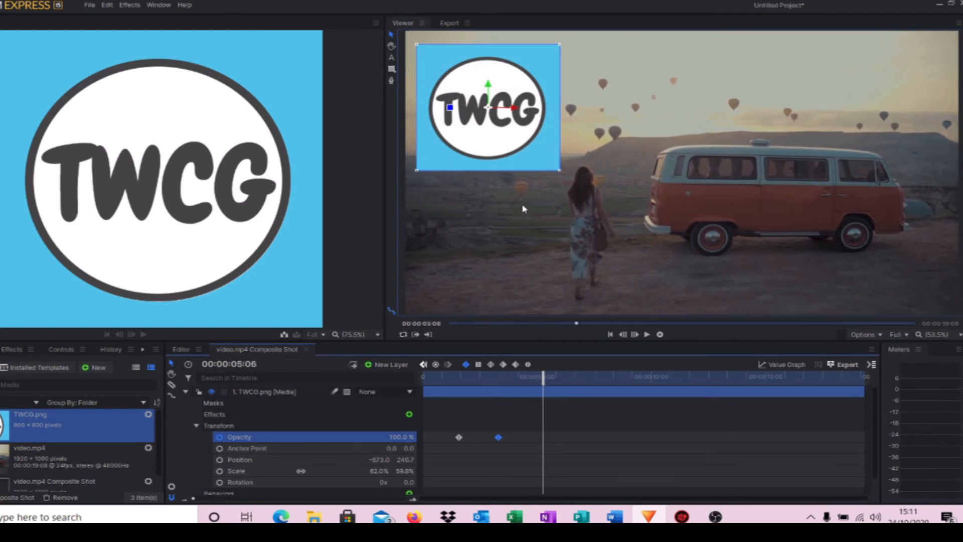
pyautogui.moveTo(443, 373)
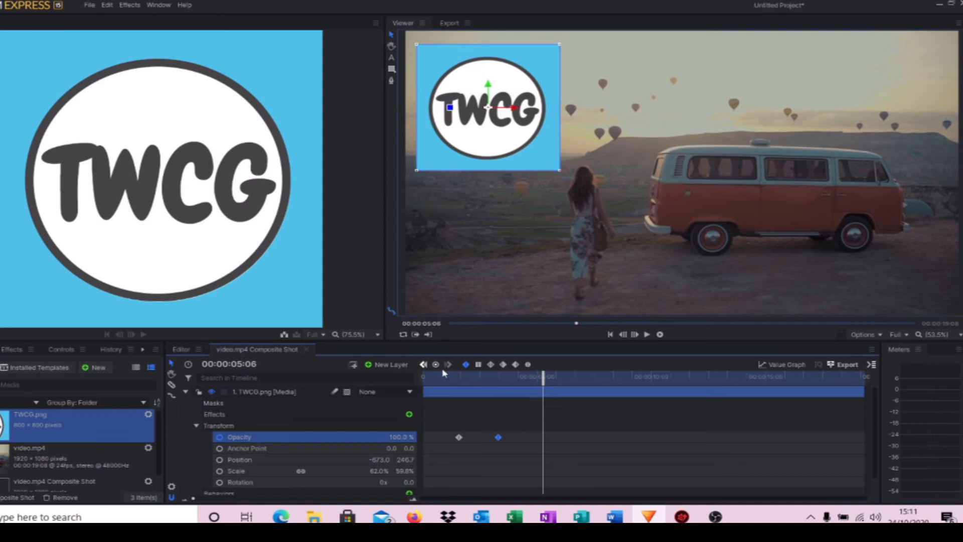
pyautogui.click(436, 363)
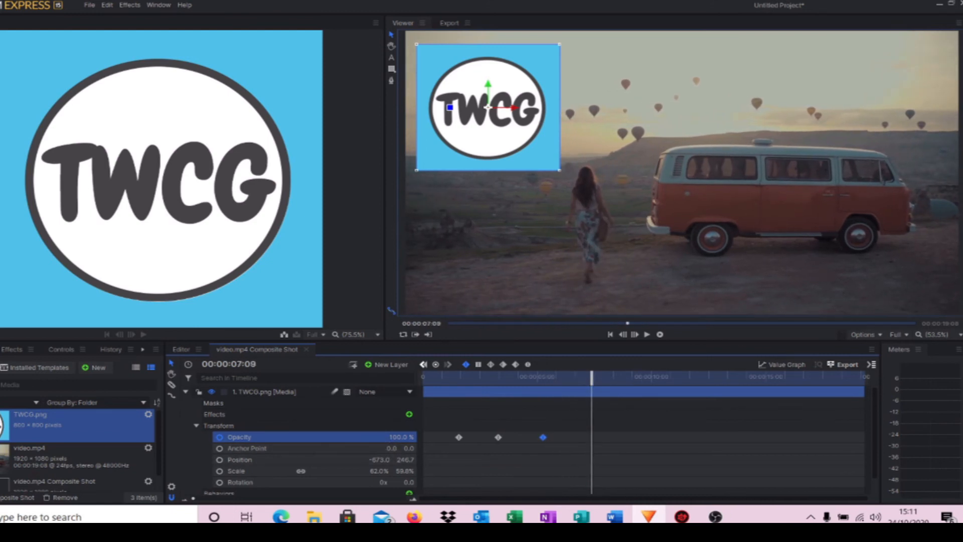
pyautogui.click(592, 436)
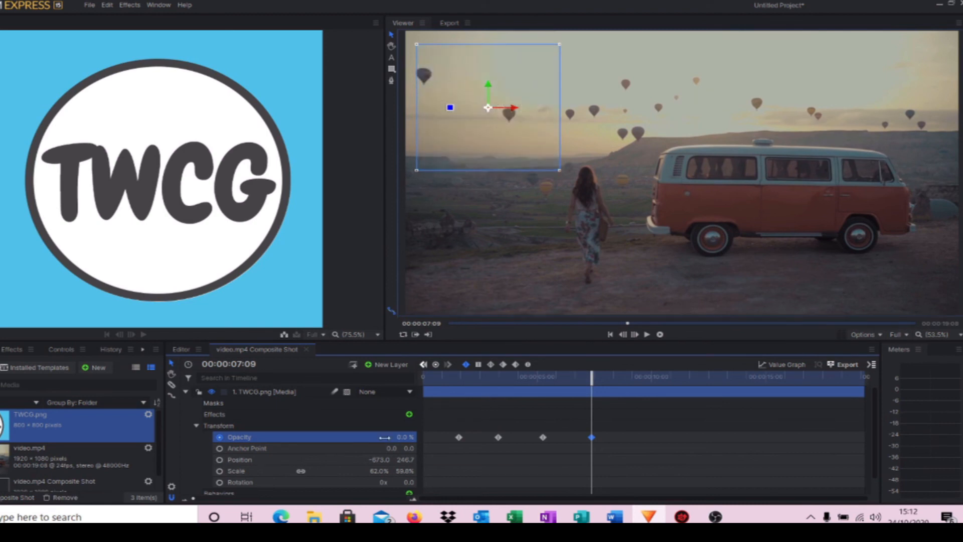
pyautogui.click(610, 334)
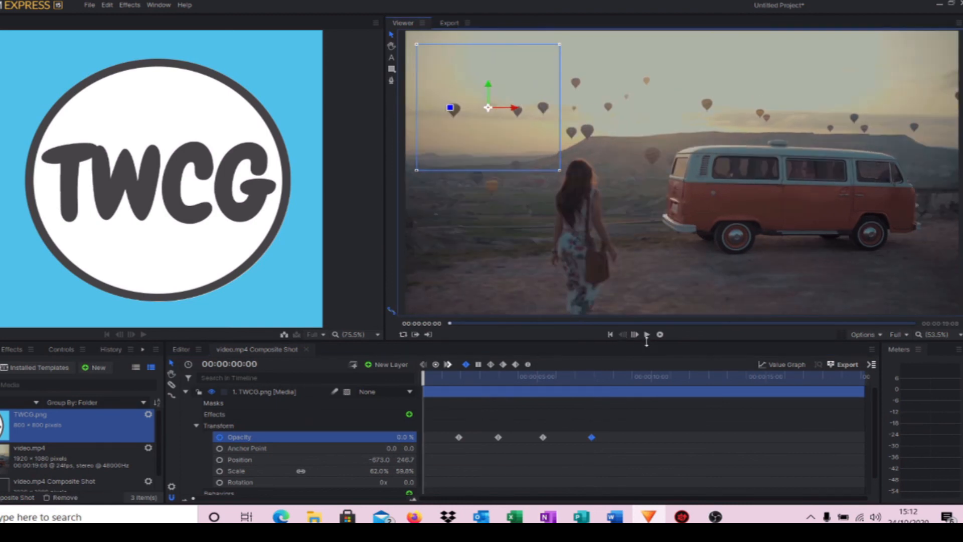
pyautogui.click(647, 334)
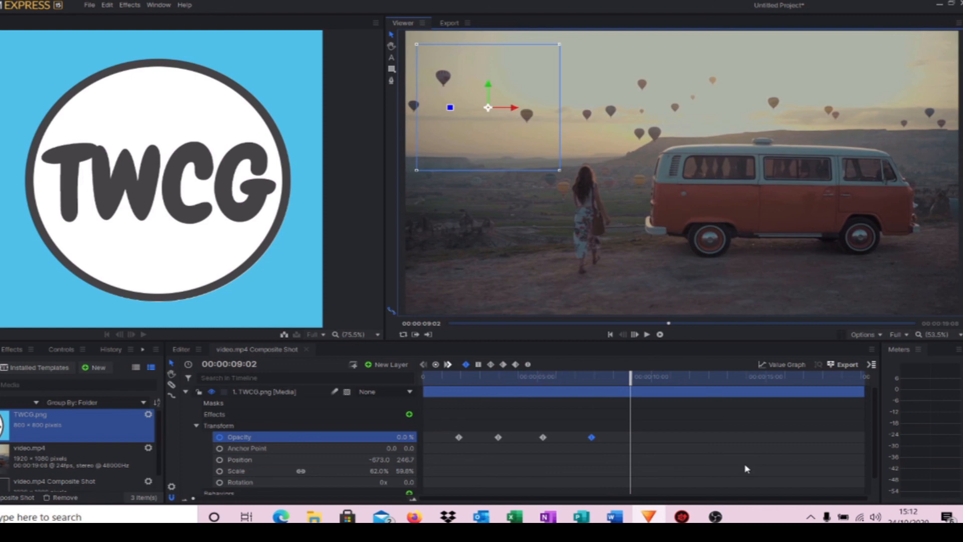
pyautogui.moveTo(739, 469)
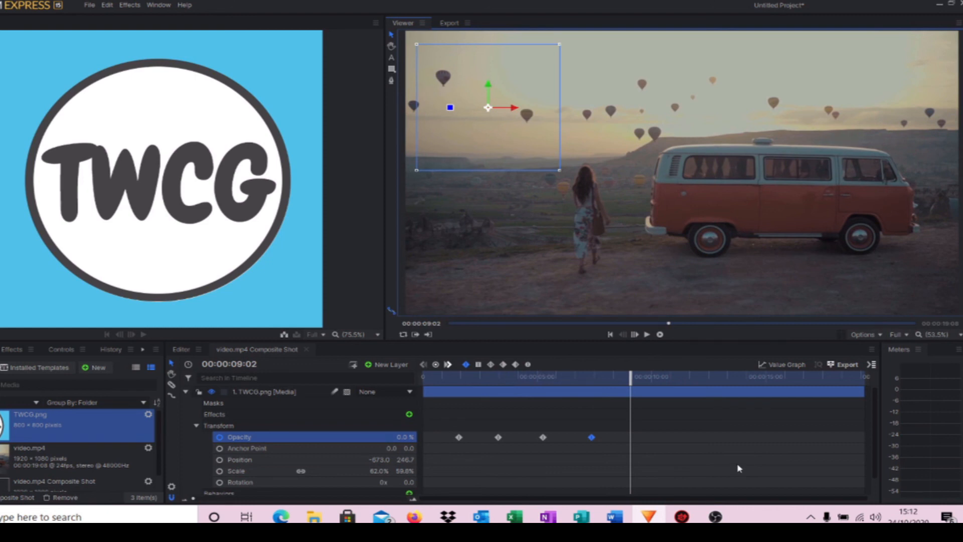